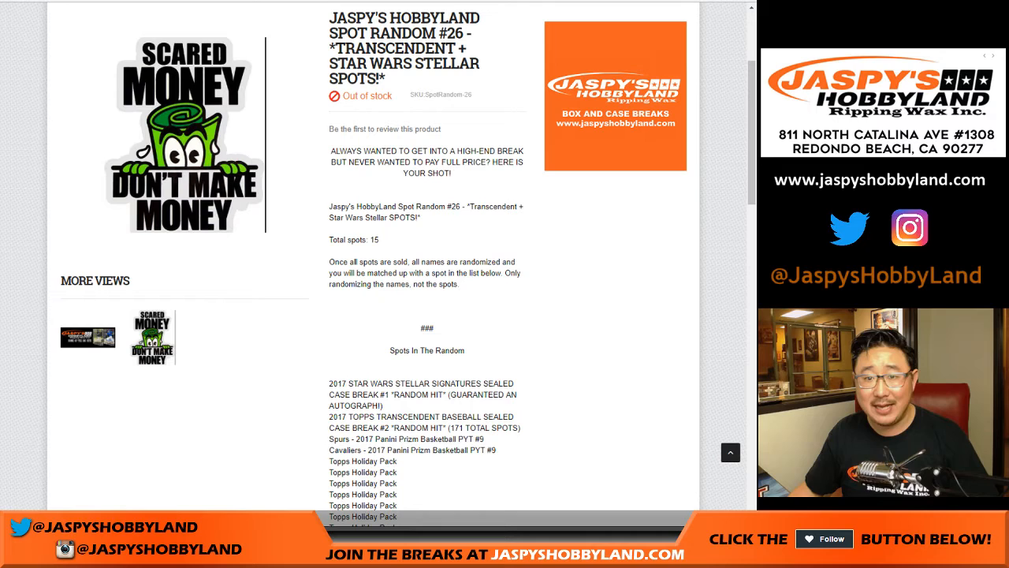
Step: Highlight the total spot count and scroll through the break rows in the sheet
double_click(344, 240)
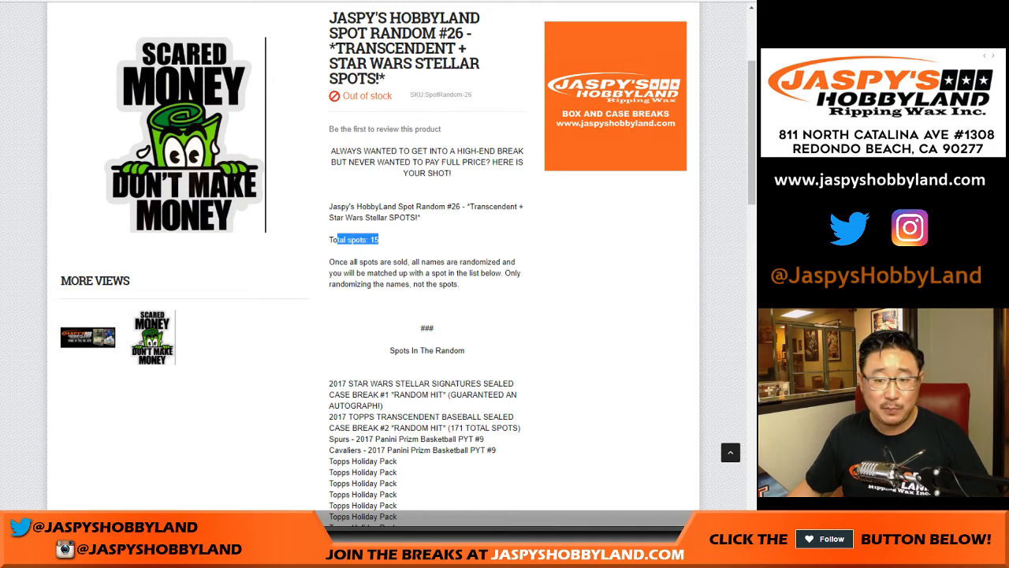
scroll(down, 3)
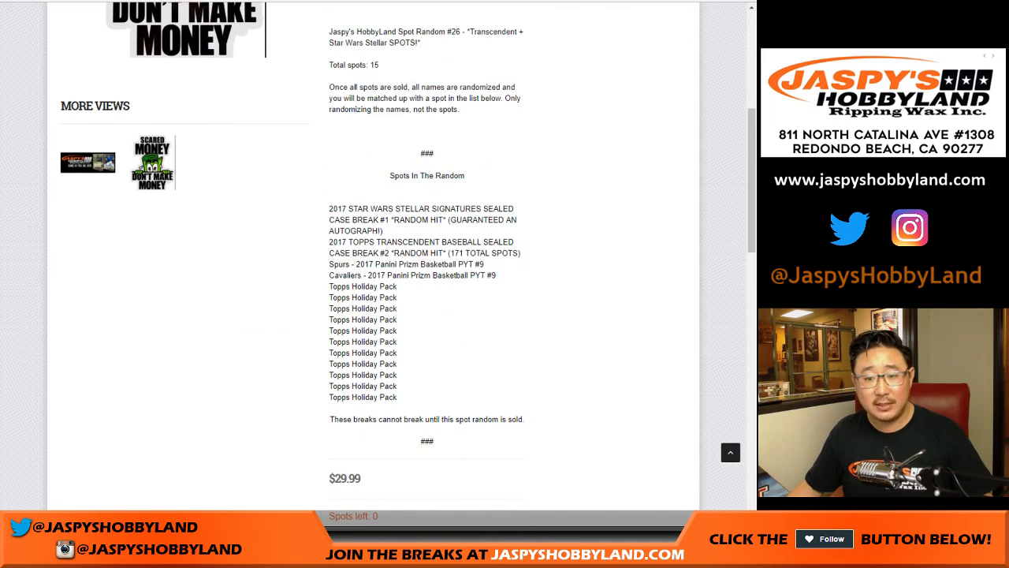
drag(330, 208, 382, 287)
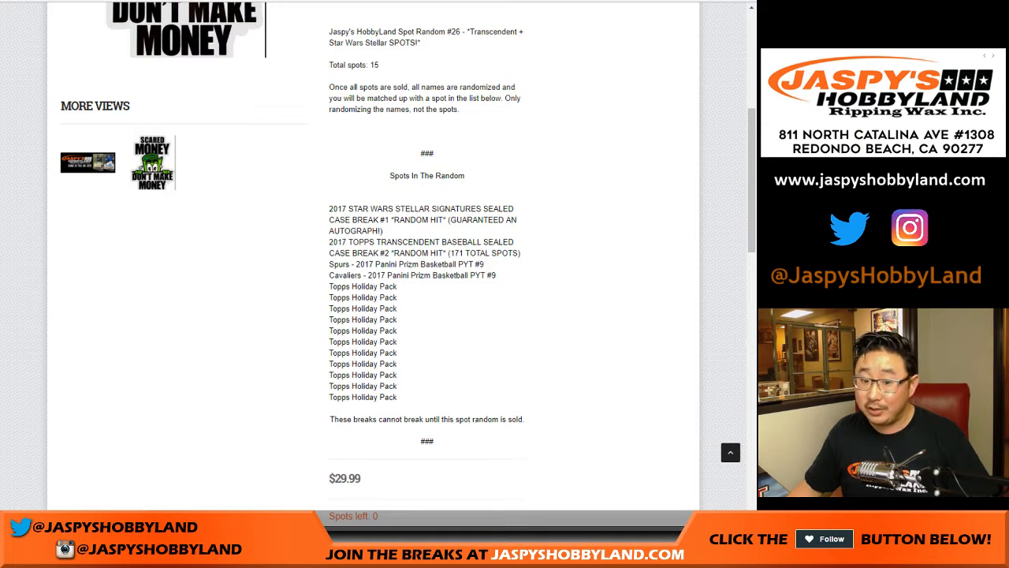
scroll(up, 3)
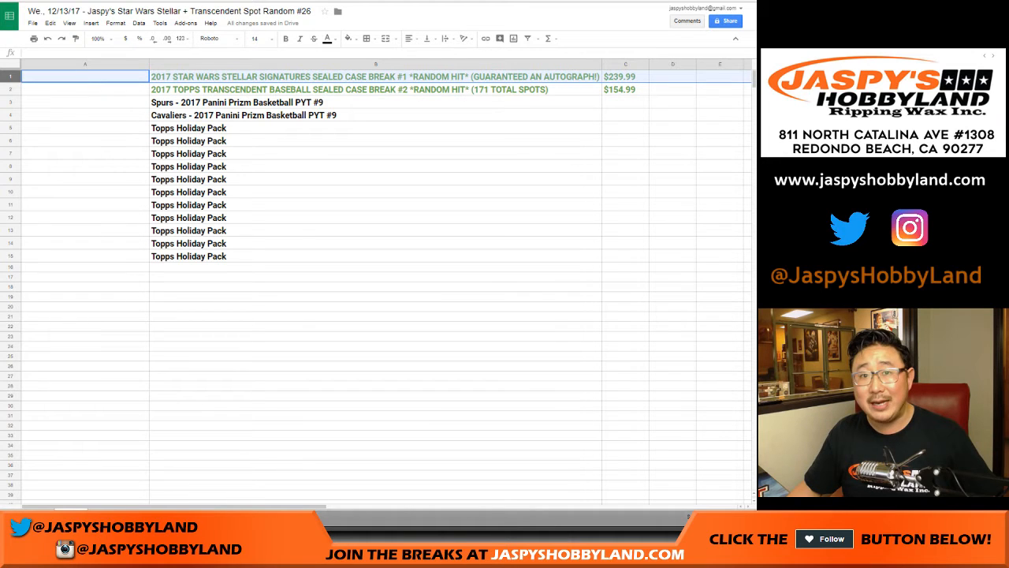
Step: Point out the Transcendent baseball and Topps Holiday Pack spots, then switch to RANDOM.ORG's List Randomizer
click(85, 89)
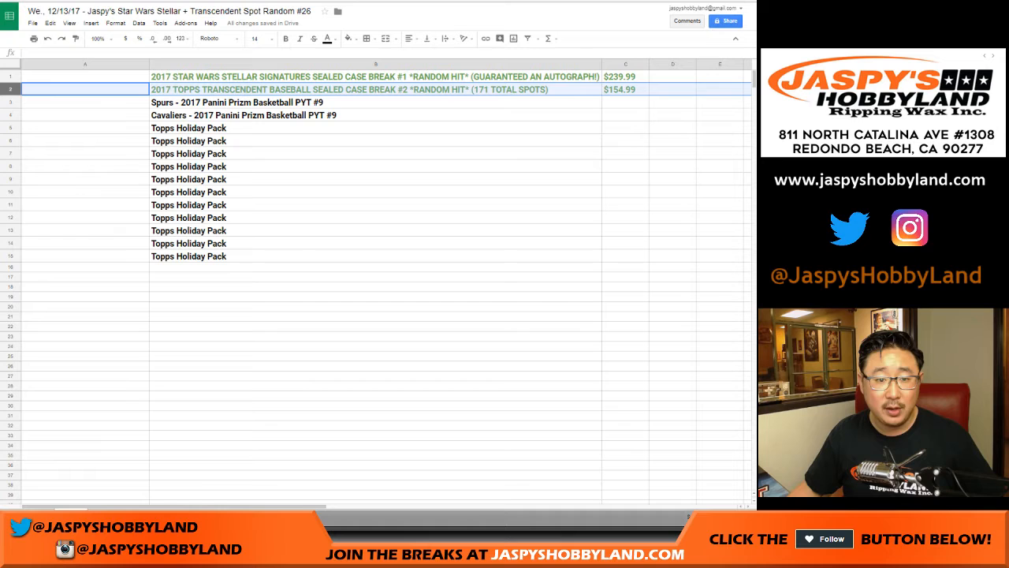
click(189, 126)
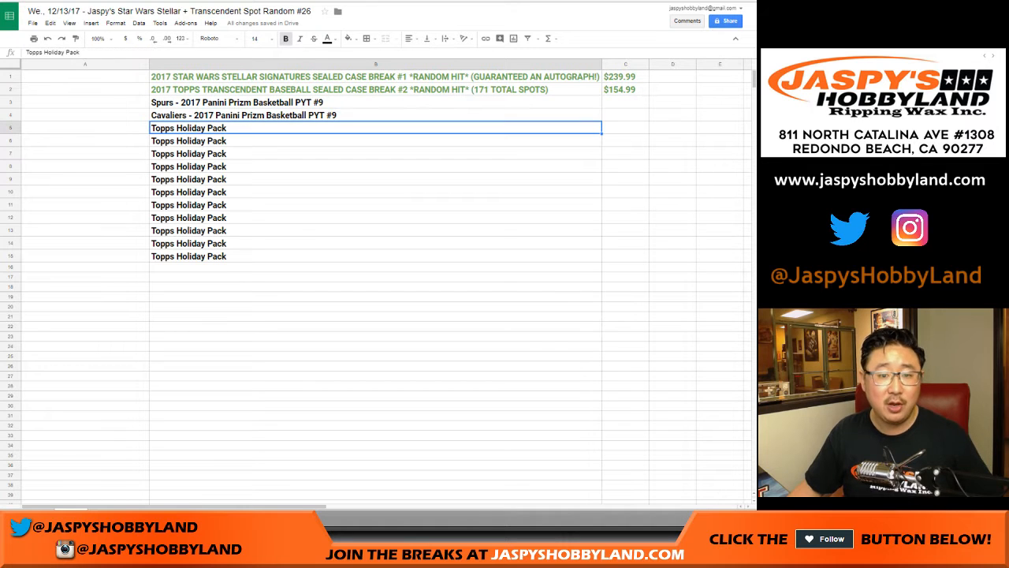
drag(190, 128, 189, 255)
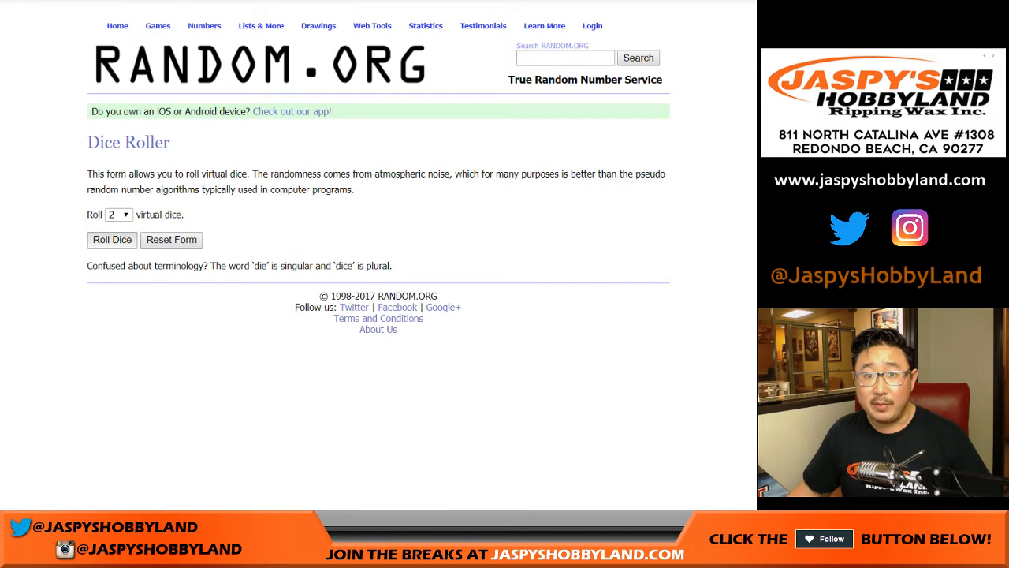
click(110, 240)
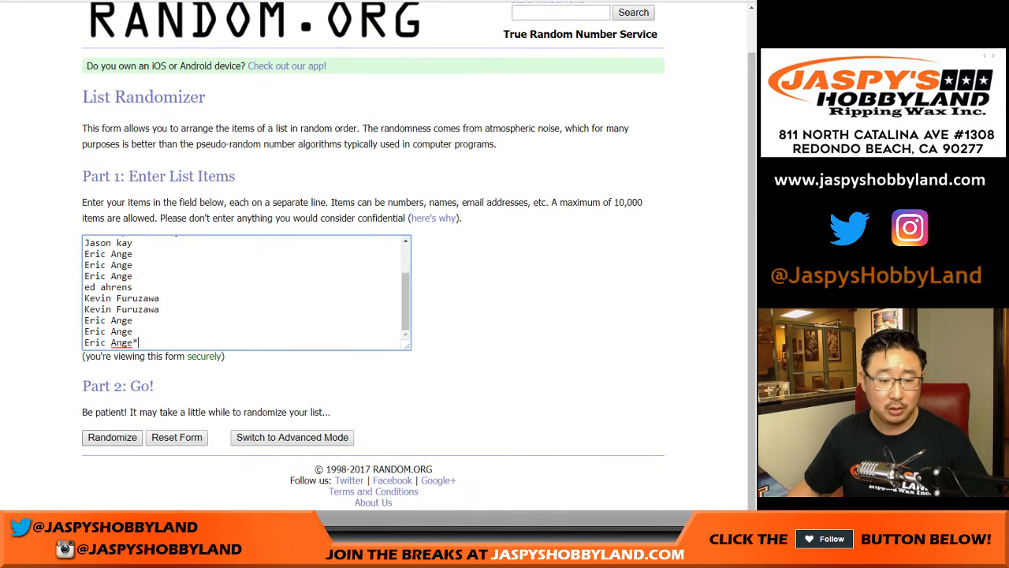
Step: Randomize the 15 participant names five times and select the final shuffled list to copy
click(112, 437)
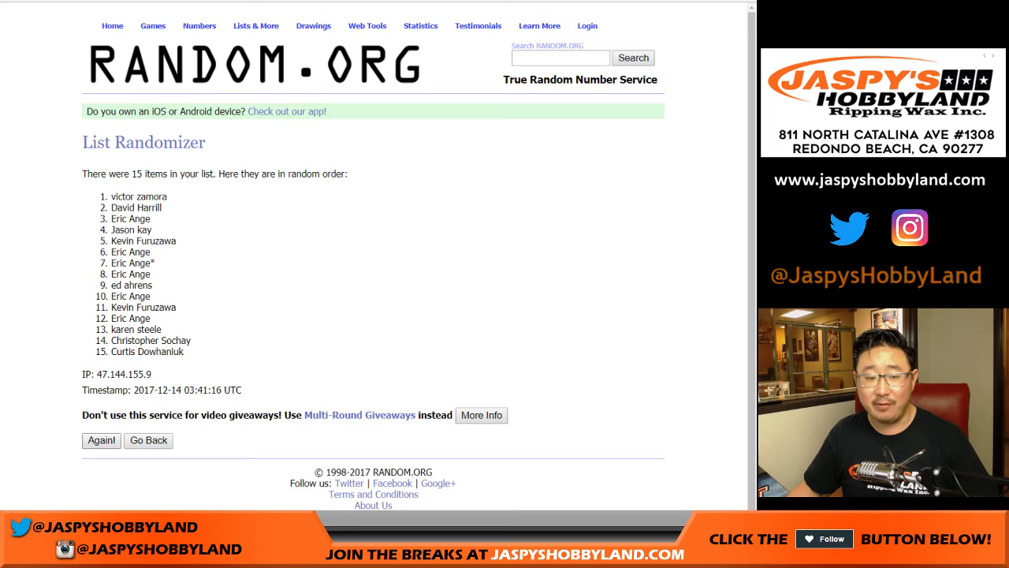
click(101, 440)
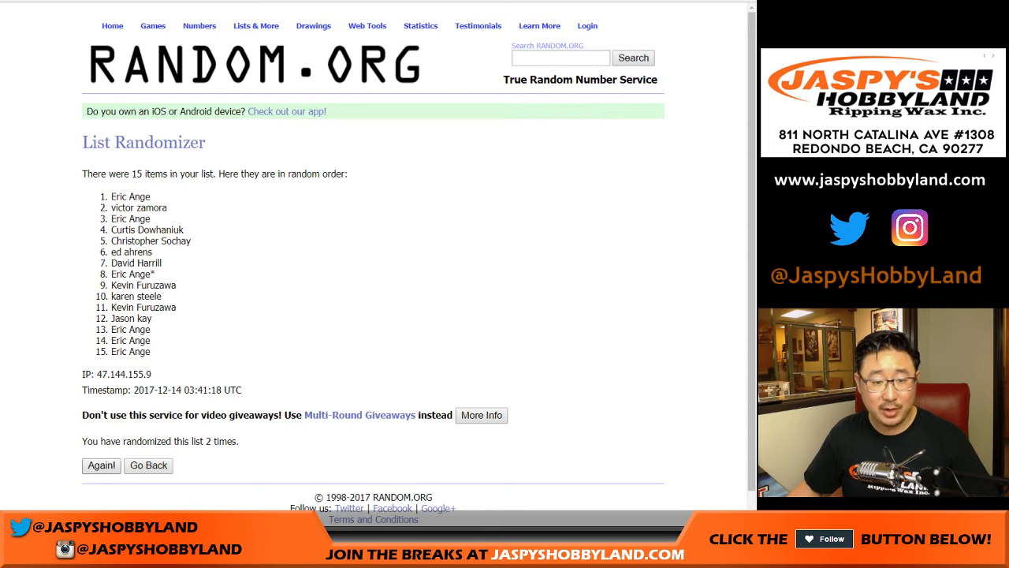
click(100, 465)
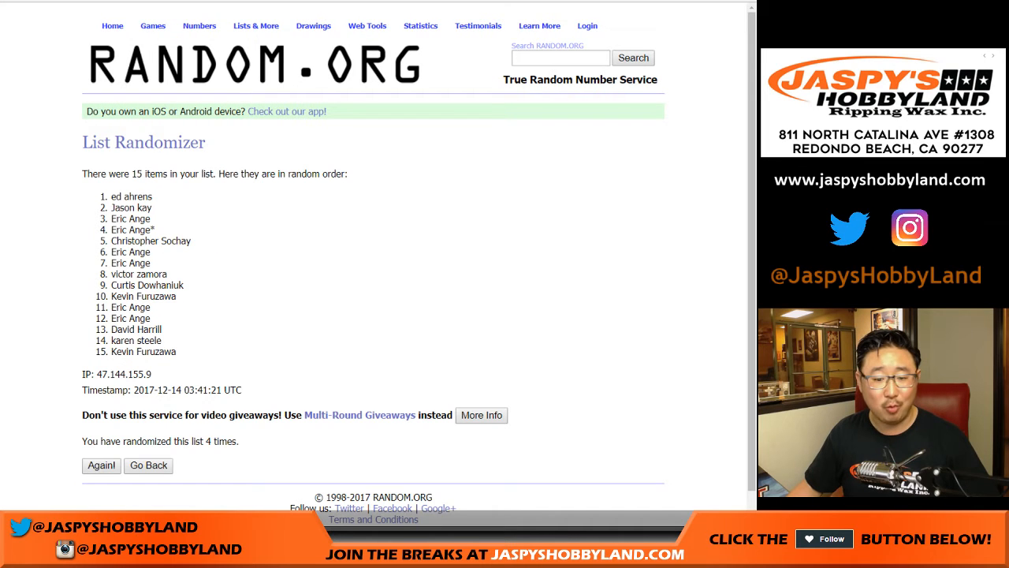
click(101, 465)
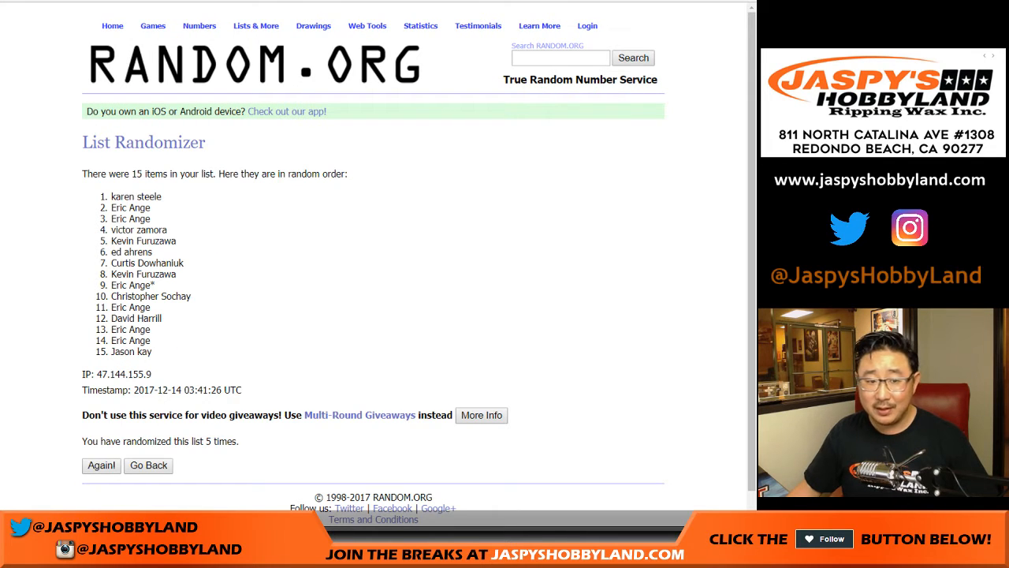
drag(113, 196, 148, 373)
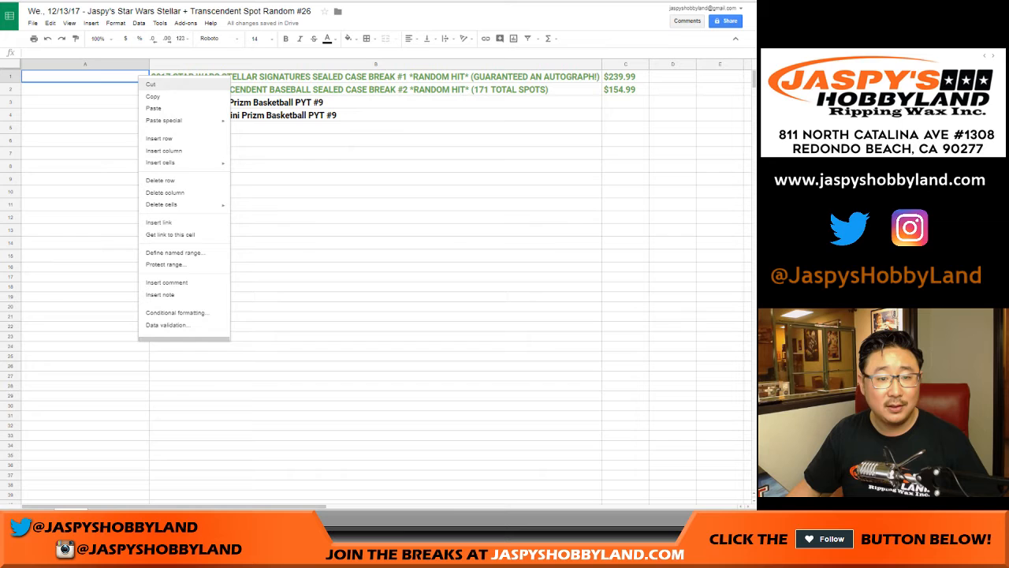
Step: Paste the shuffled names into column A and reduce their font size to fit
click(153, 108)
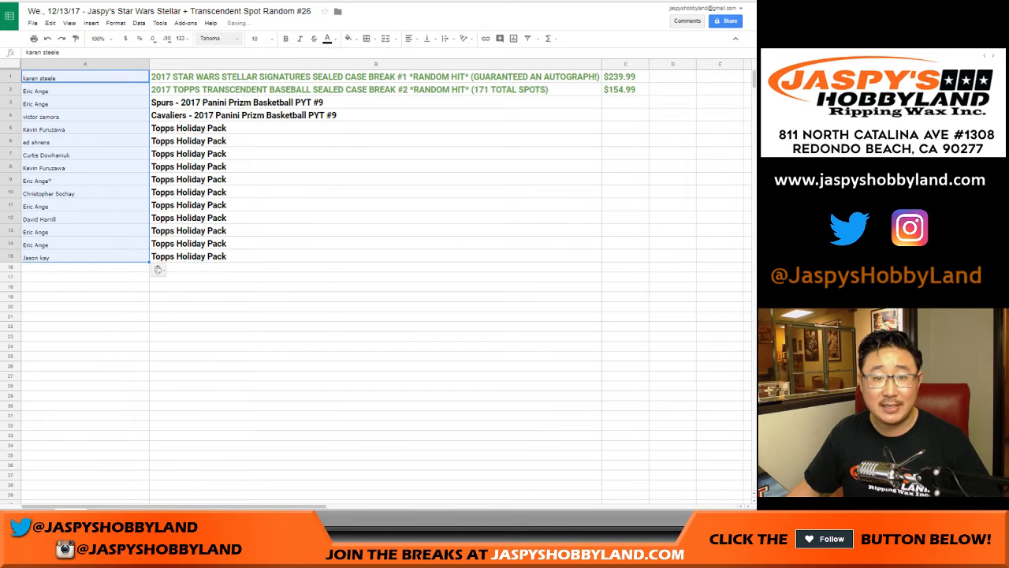
click(271, 38)
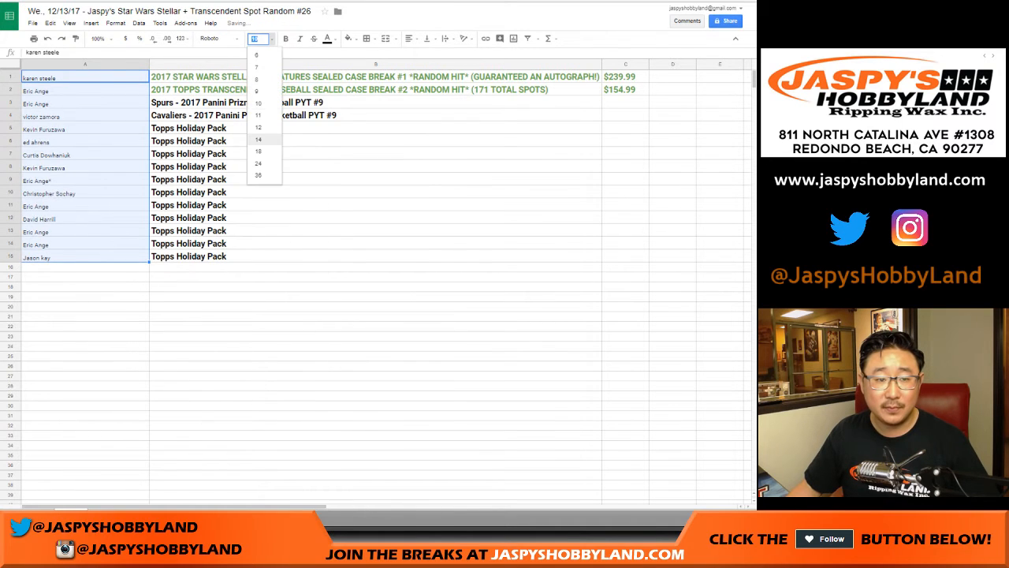
click(259, 139)
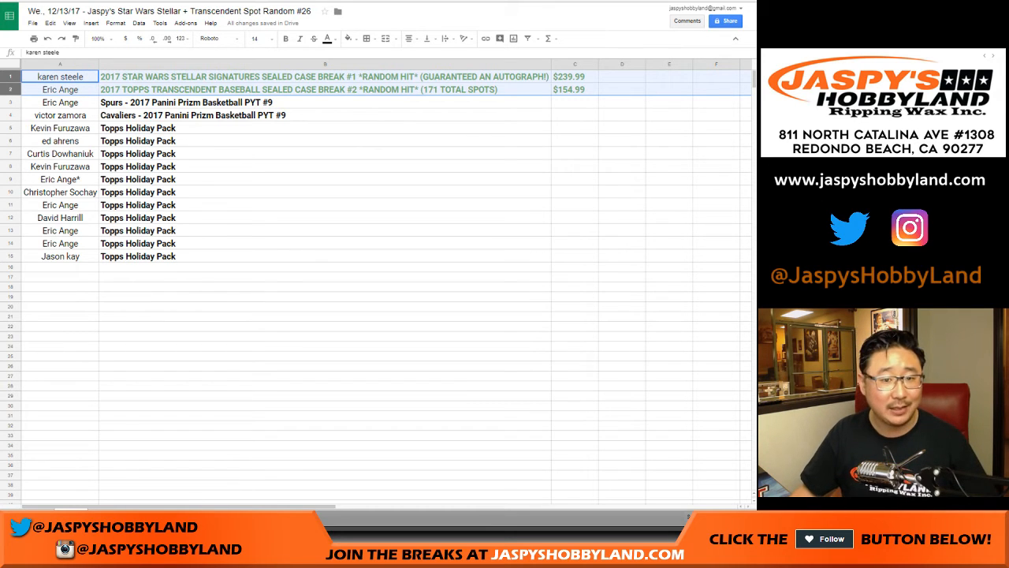
Step: Check which participants landed the Spurs and Cavaliers Prizm spots
click(60, 102)
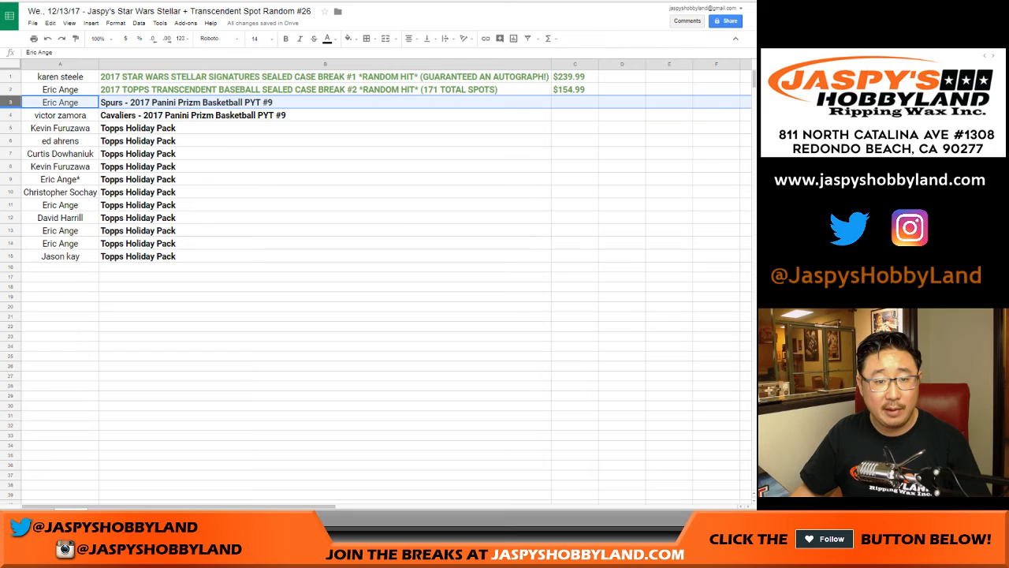
click(60, 115)
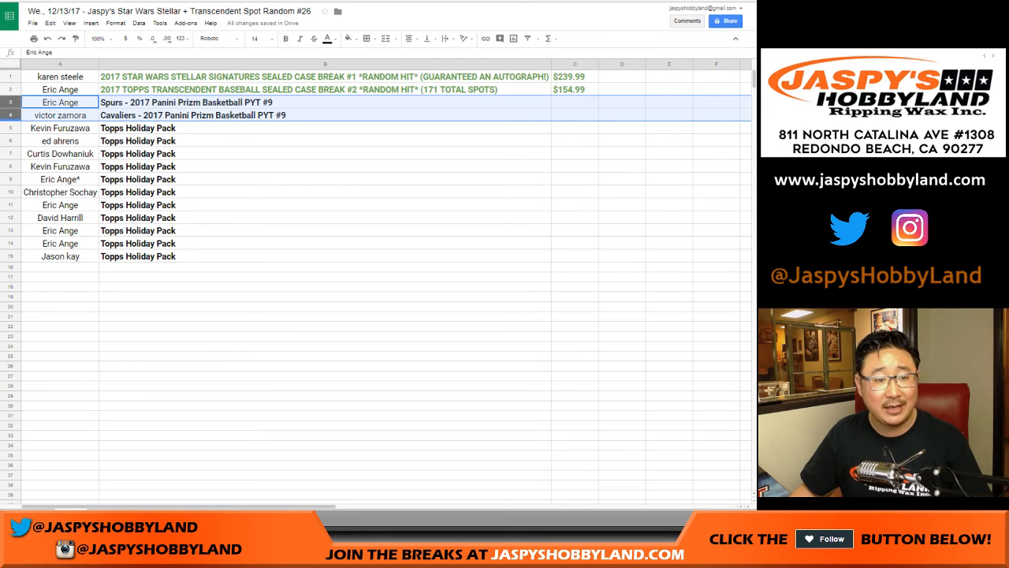